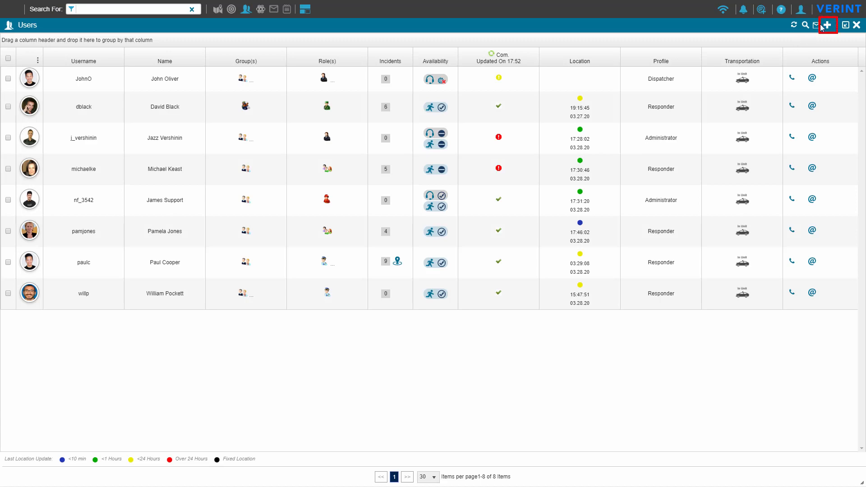
Add a new user from the Users list and show its Personal data section
{"action": "left_click", "coordinate": [827, 25]}
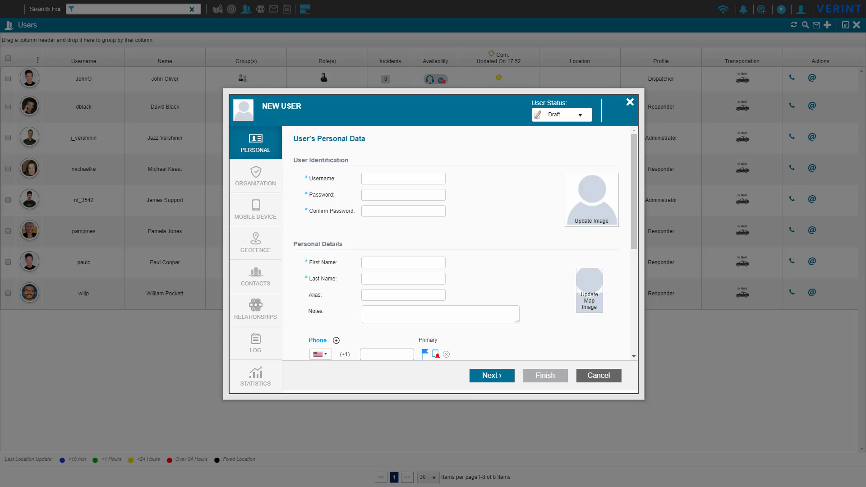
{"action": "left_click", "coordinate": [255, 142]}
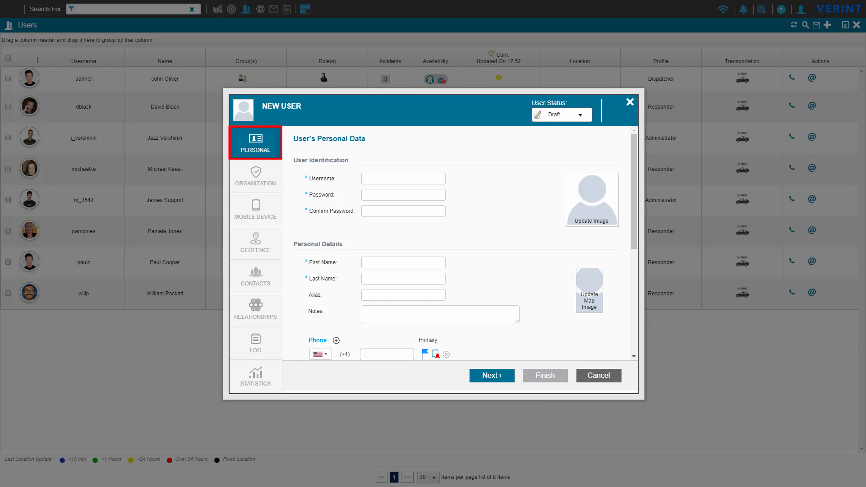
{"action": "left_click", "coordinate": [403, 178]}
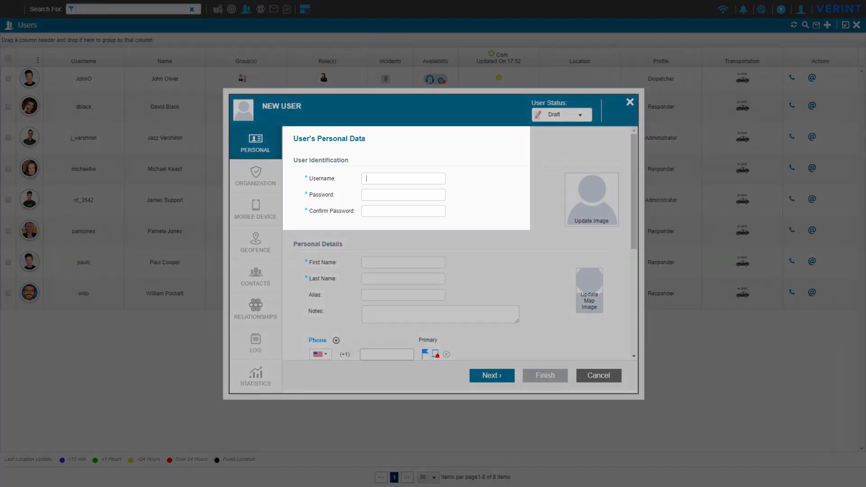
{"action": "type", "text": "Billn"}
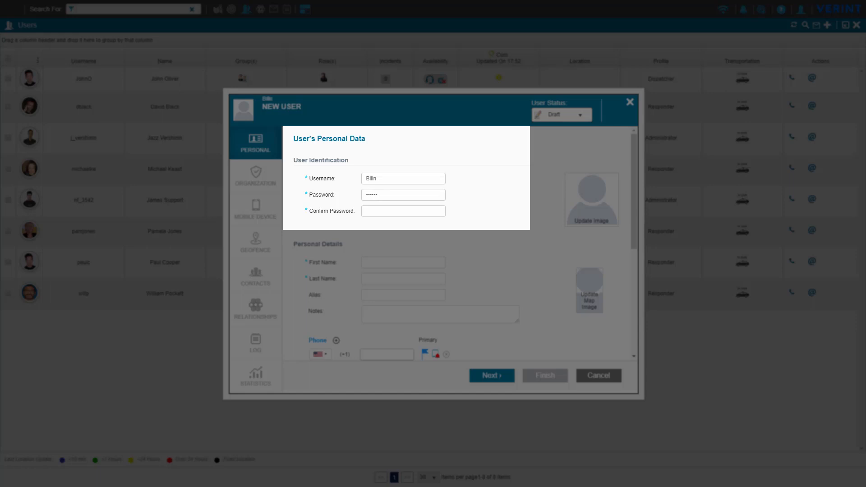
{"action": "left_click", "coordinate": [403, 211]}
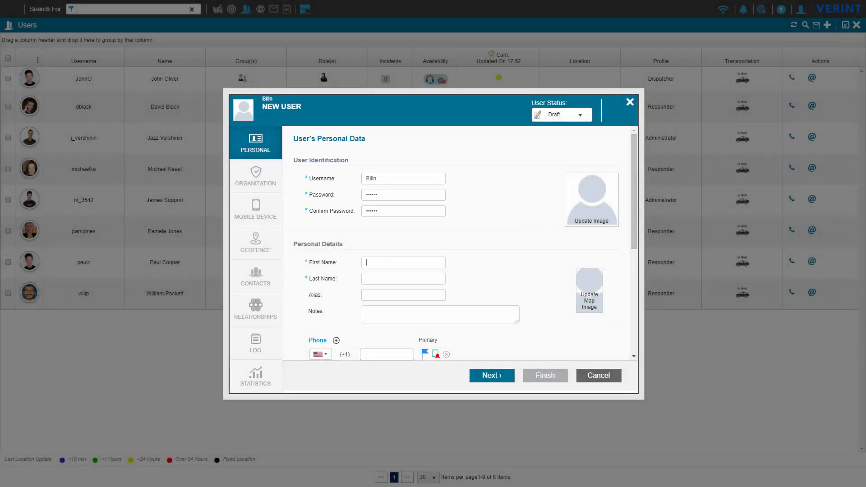
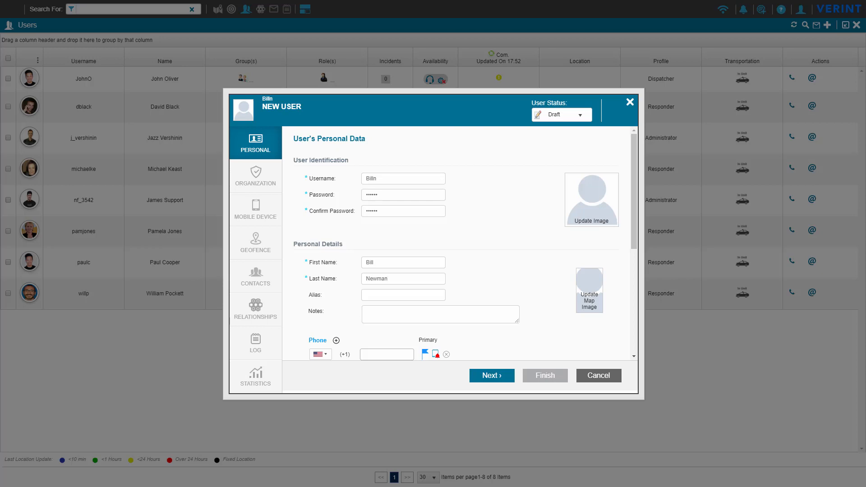
{"action": "left_click", "coordinate": [403, 278]}
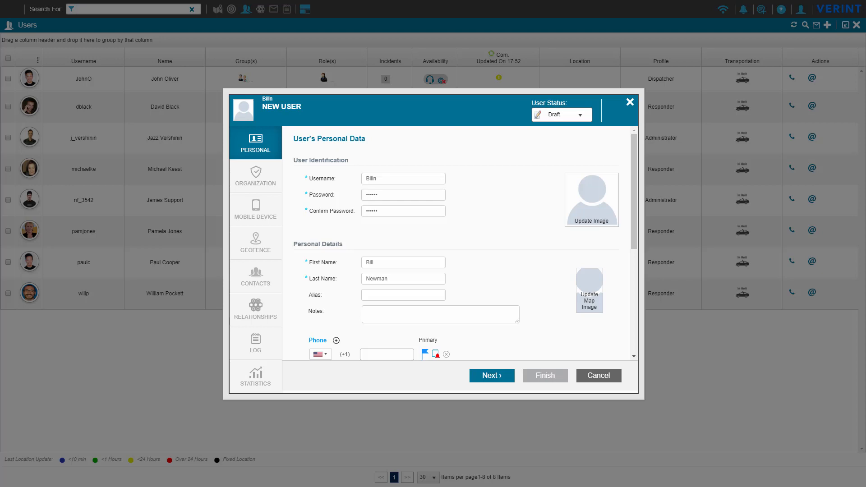
{"action": "left_click", "coordinate": [403, 278]}
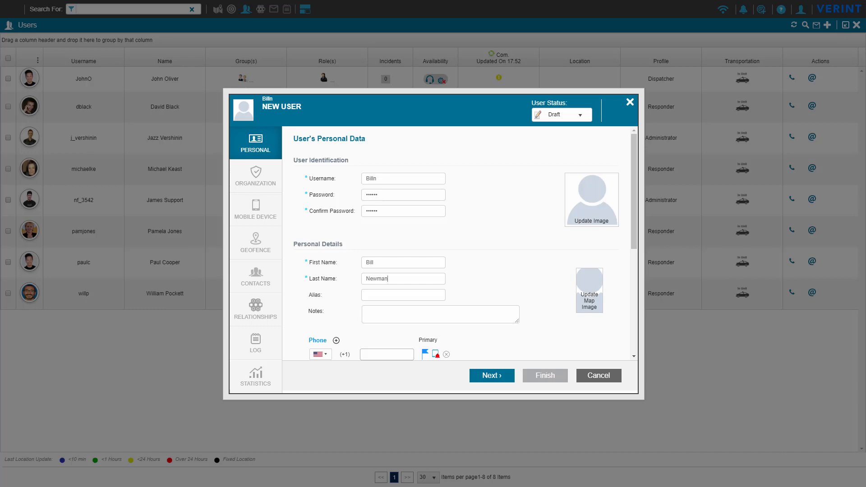
{"action": "scroll", "scroll_direction": "down", "scroll_amount": 3}
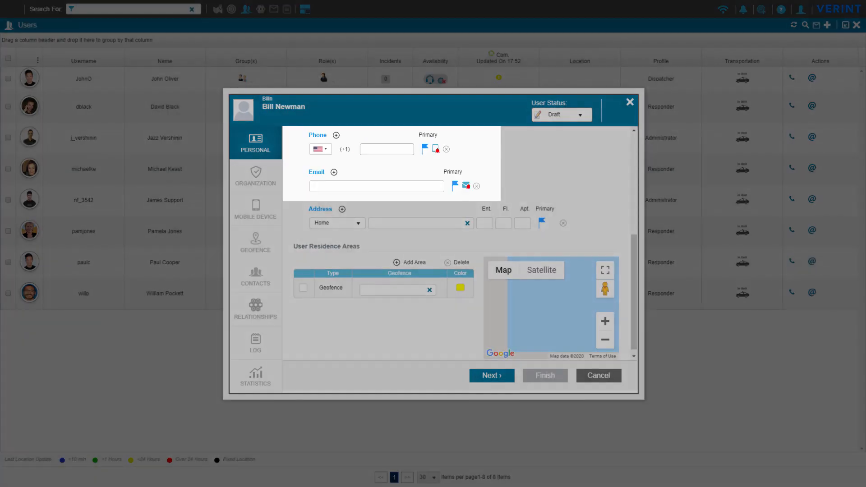
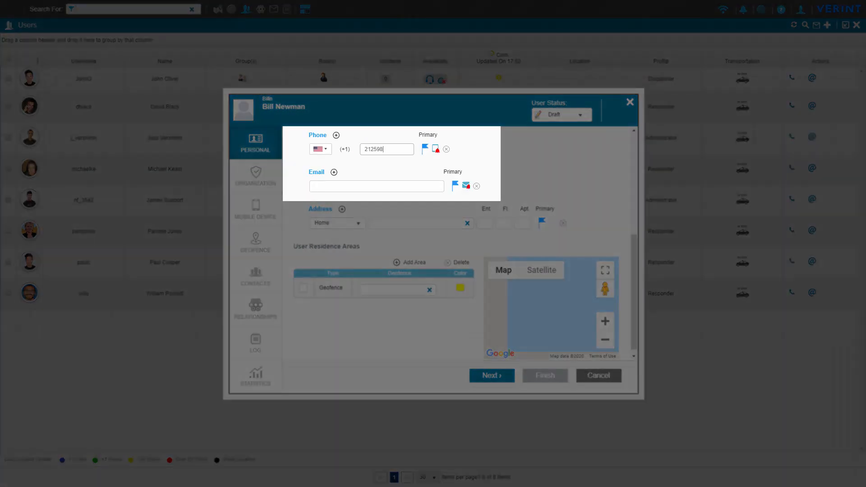
{"action": "type", "text": "billn@domain.com"}
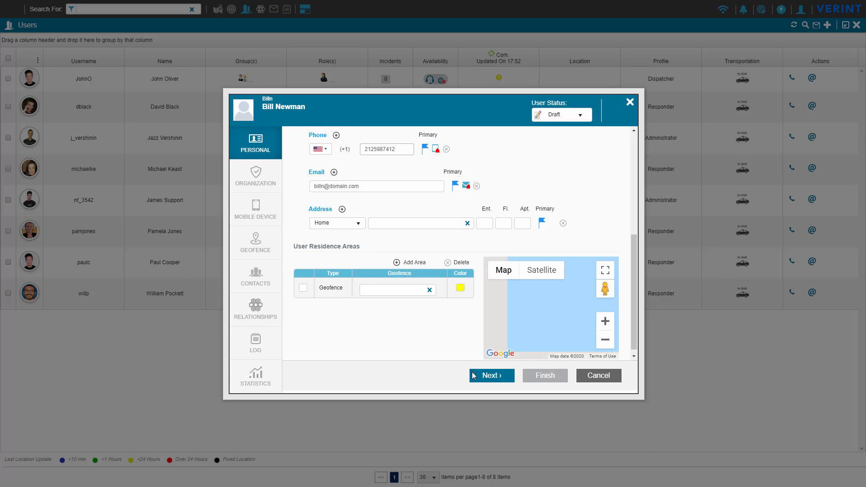
{"action": "mouse_move", "coordinate": [475, 376]}
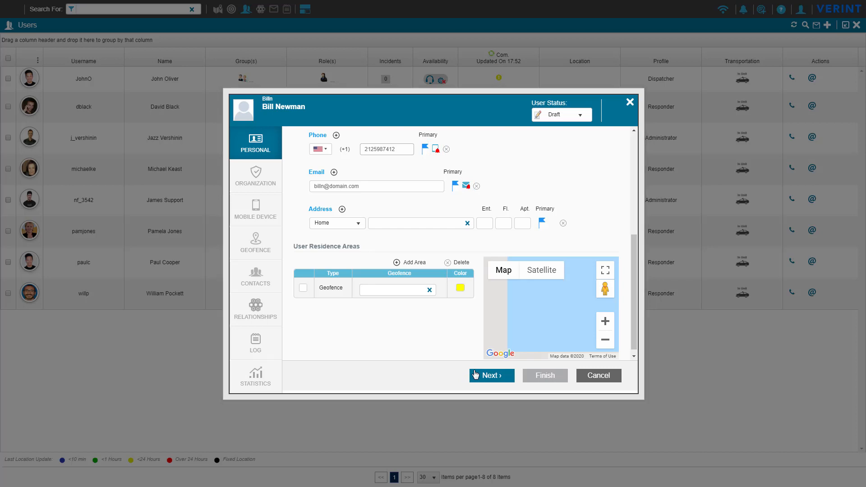
Advance to the Organization page and choose Dispatcher as the permission profile
{"action": "left_click", "coordinate": [490, 376]}
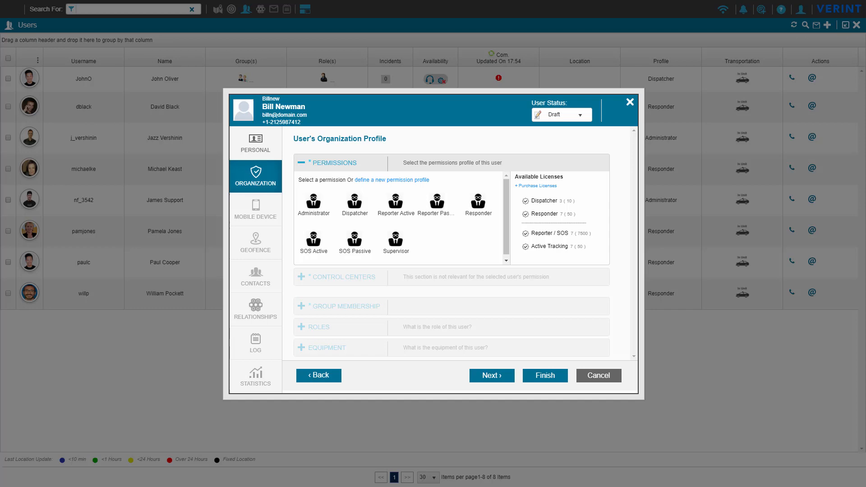
{"action": "left_click", "coordinate": [477, 206]}
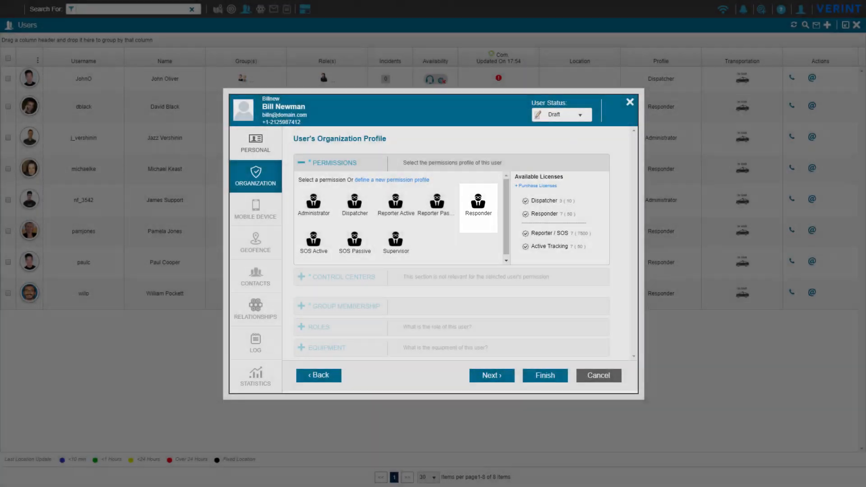
{"action": "left_click", "coordinate": [354, 205]}
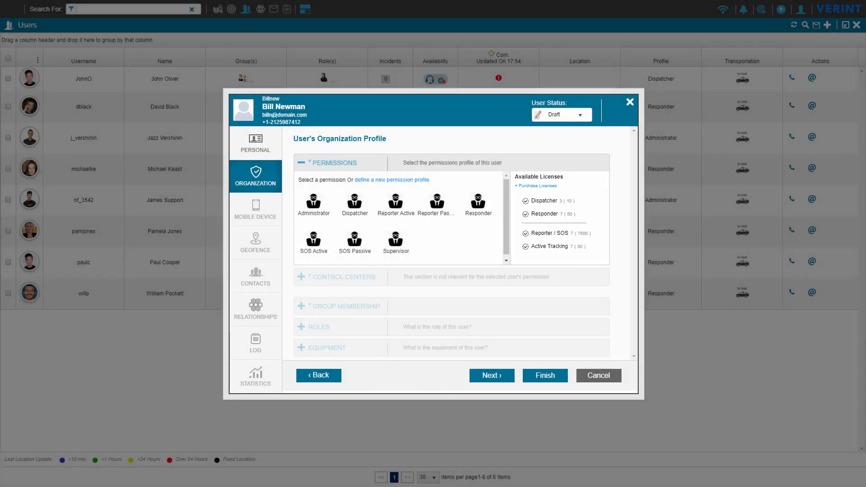
{"action": "left_click", "coordinate": [354, 203]}
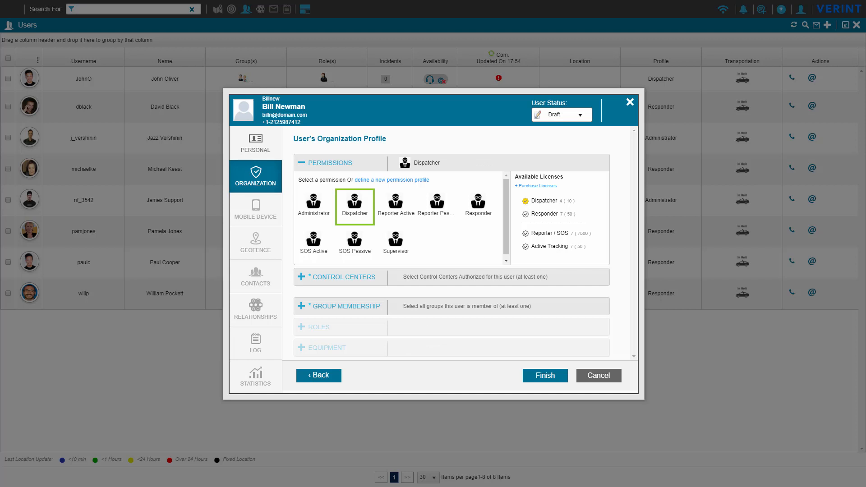
Authorize the EOC control center, add Foot patrol group membership, and expand Roles
{"action": "left_click", "coordinate": [339, 276]}
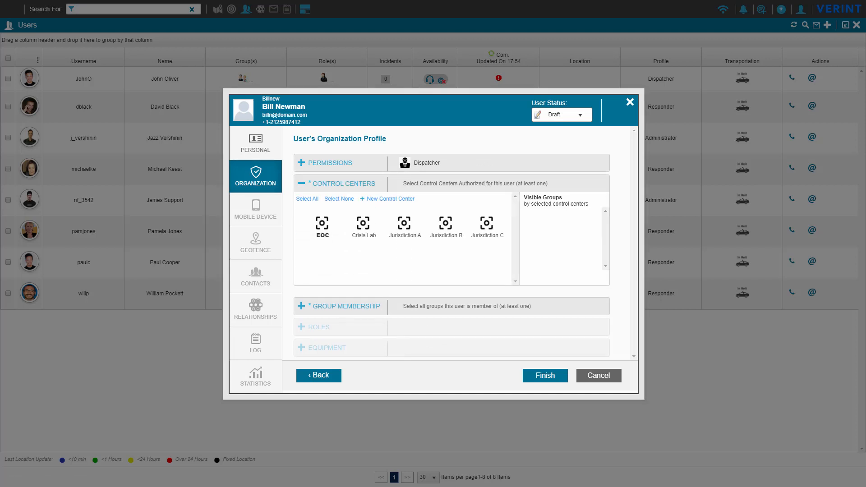
{"action": "left_click", "coordinate": [322, 223]}
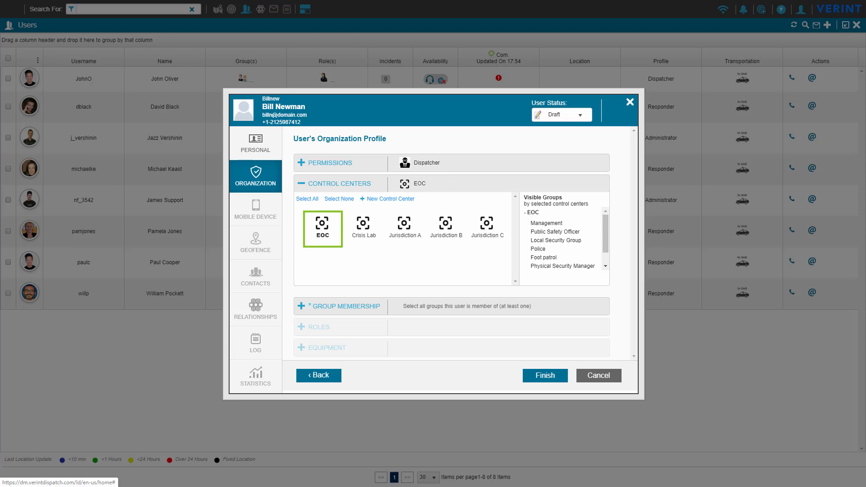
{"action": "left_click", "coordinate": [339, 305]}
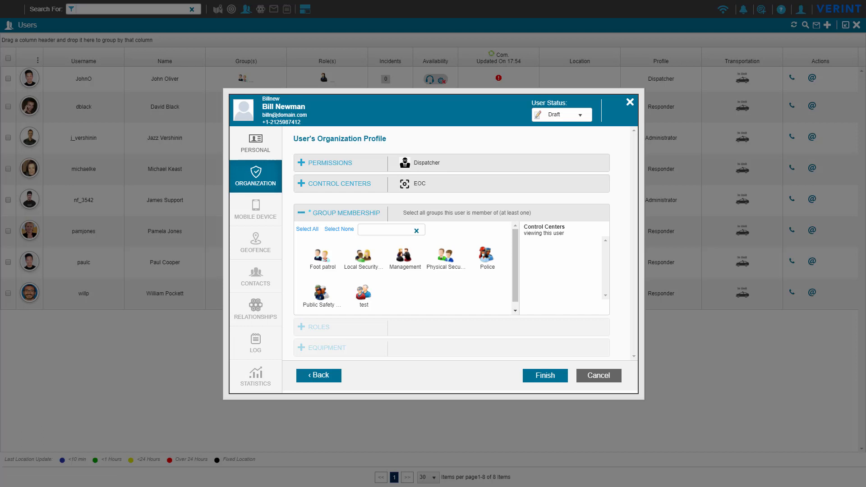
{"action": "left_click", "coordinate": [322, 260]}
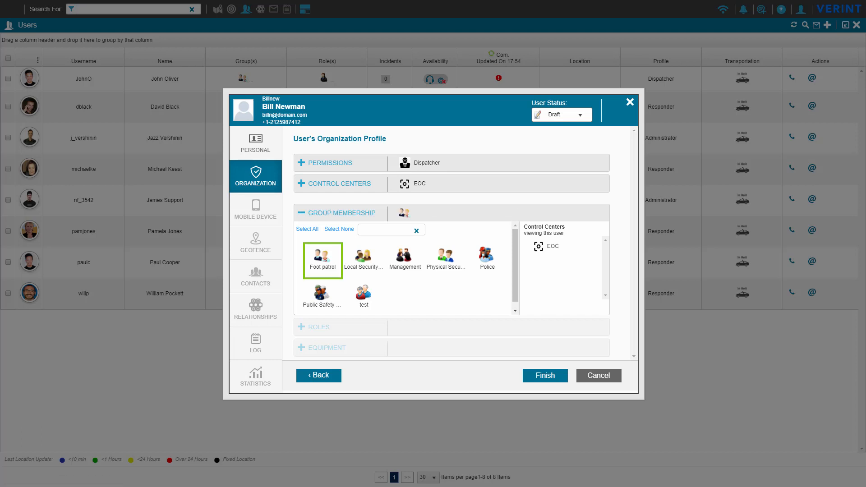
{"action": "left_click", "coordinate": [405, 260]}
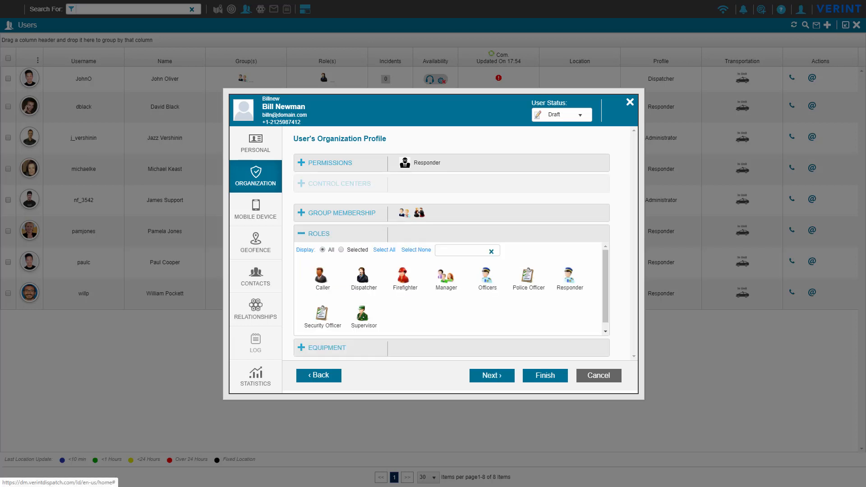
Assign the Responder role and expand the Equipment list
{"action": "left_click", "coordinate": [570, 277]}
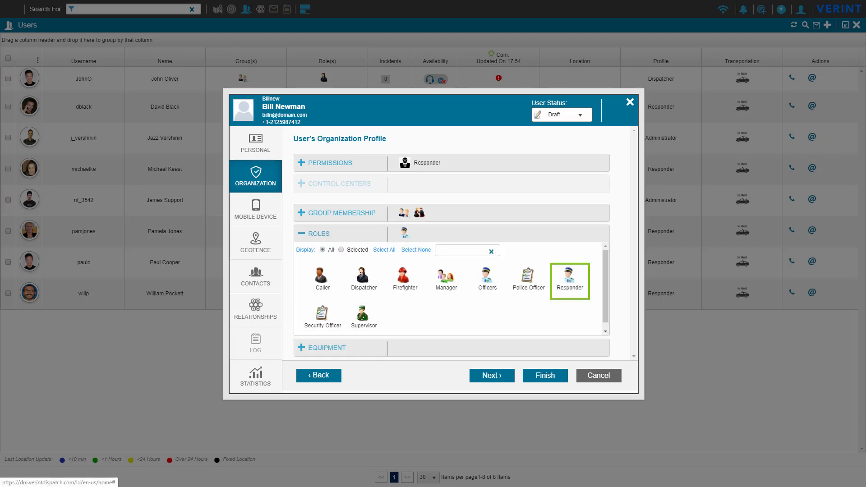
{"action": "left_click", "coordinate": [326, 347]}
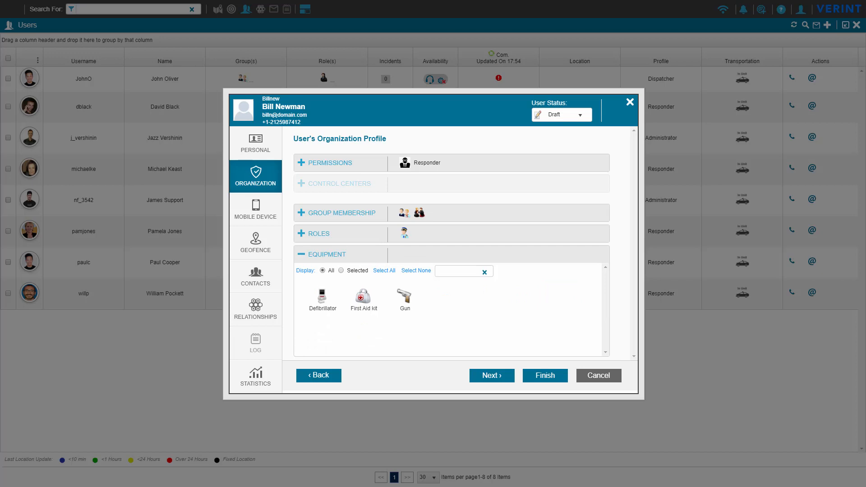
{"action": "left_click", "coordinate": [322, 299]}
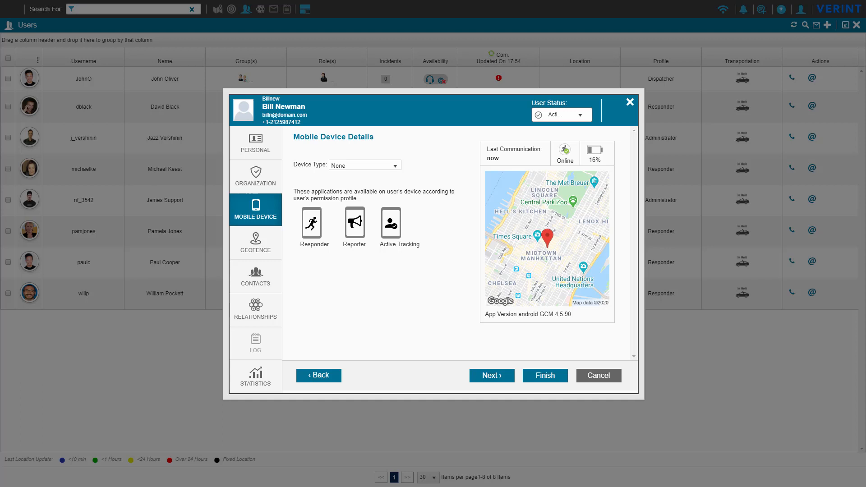
{"action": "mouse_move", "coordinate": [491, 375]}
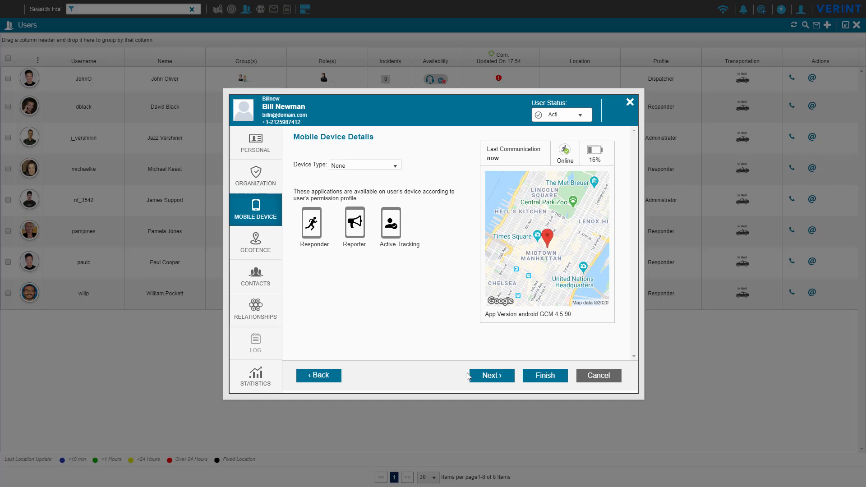
{"action": "mouse_move", "coordinate": [473, 376]}
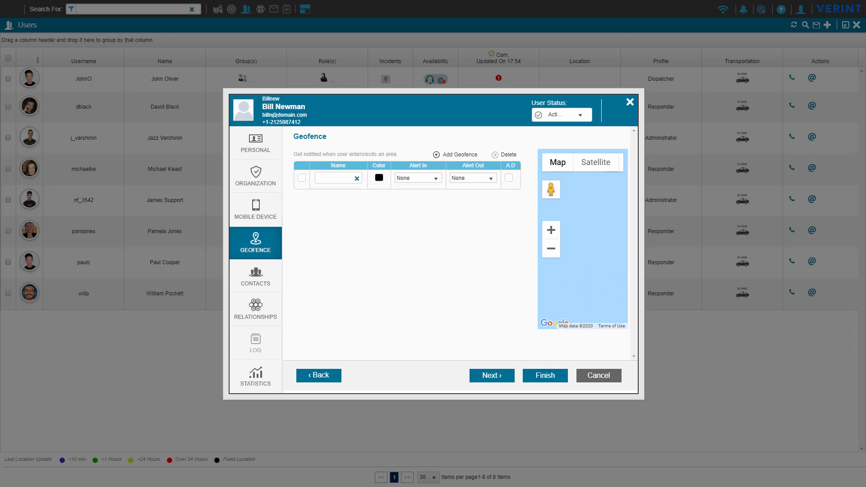
Set a Greenwich Village geofence that notifies on entry and triggers an incident
{"action": "type", "text": "green"}
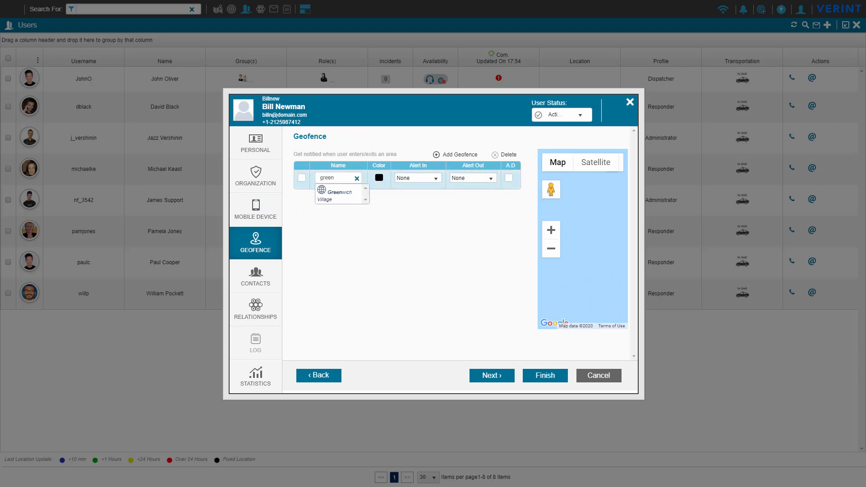
{"action": "left_click", "coordinate": [339, 195]}
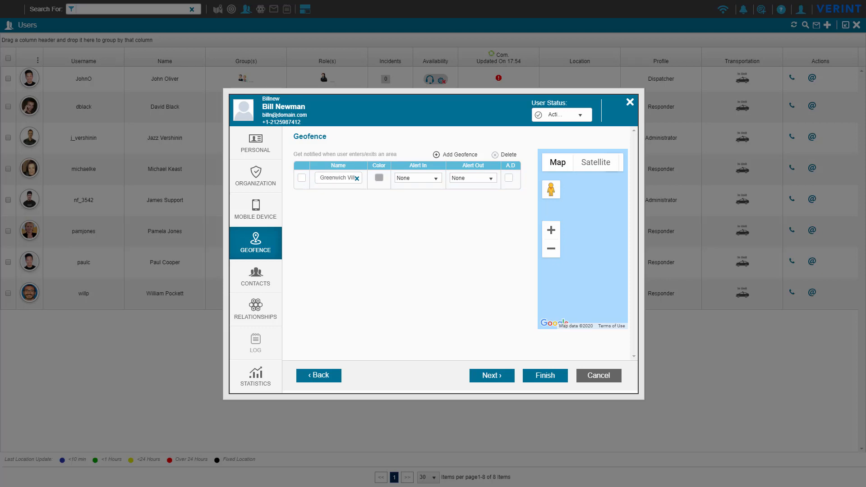
{"action": "left_click", "coordinate": [414, 177]}
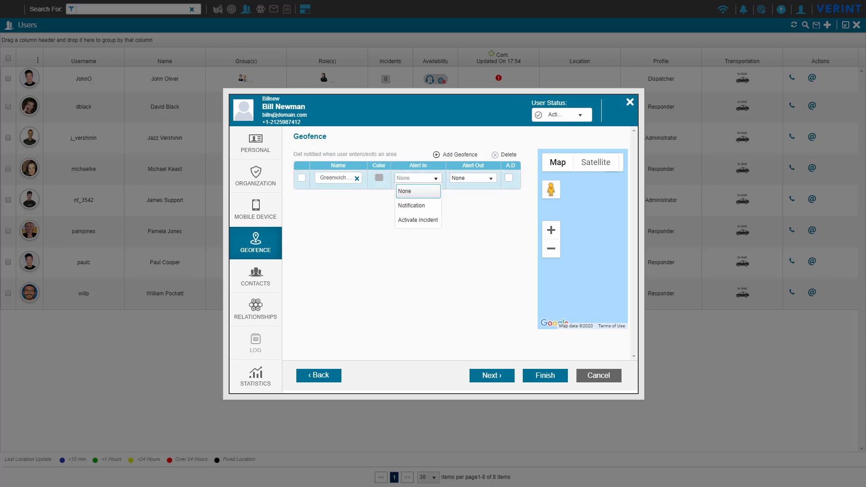
{"action": "left_click", "coordinate": [411, 206]}
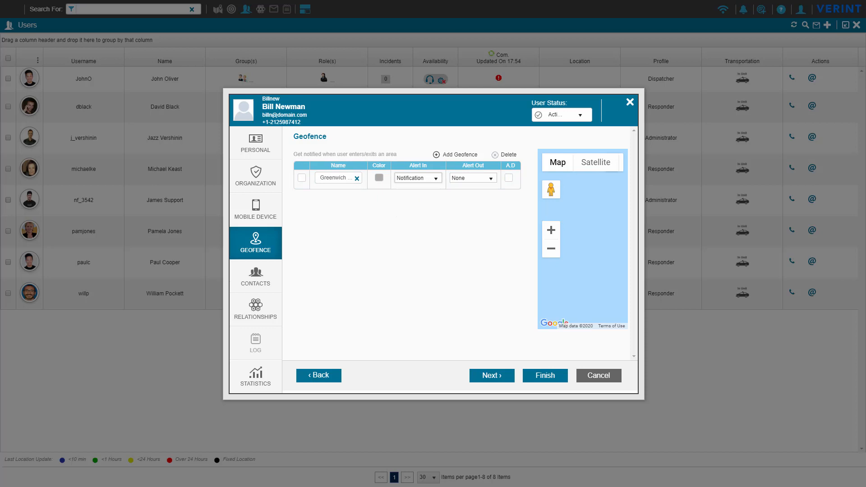
{"action": "left_click", "coordinate": [436, 178]}
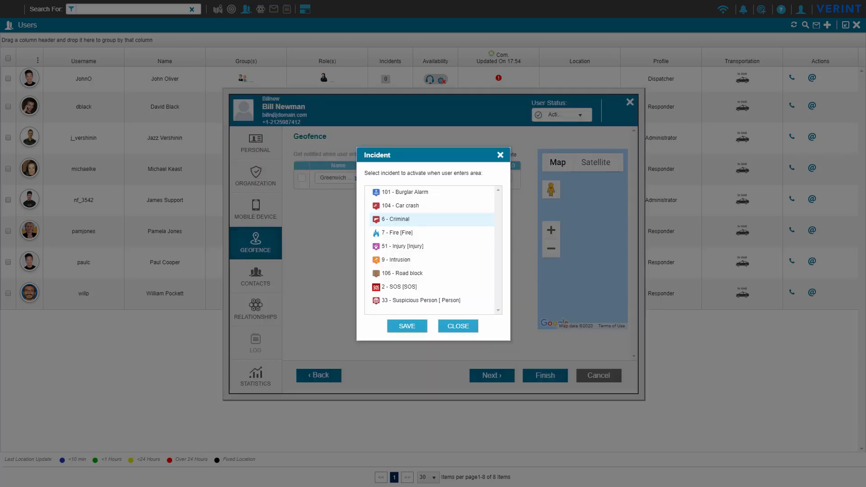
{"action": "left_click", "coordinate": [457, 326]}
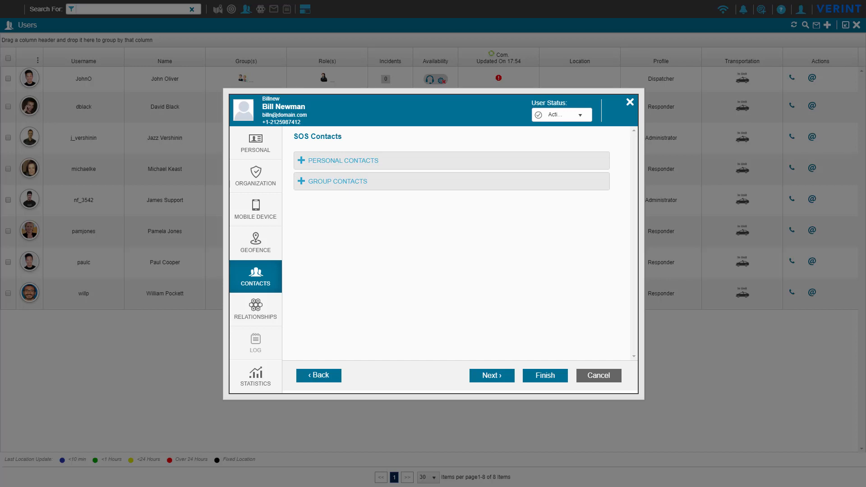
{"action": "left_click", "coordinate": [342, 160]}
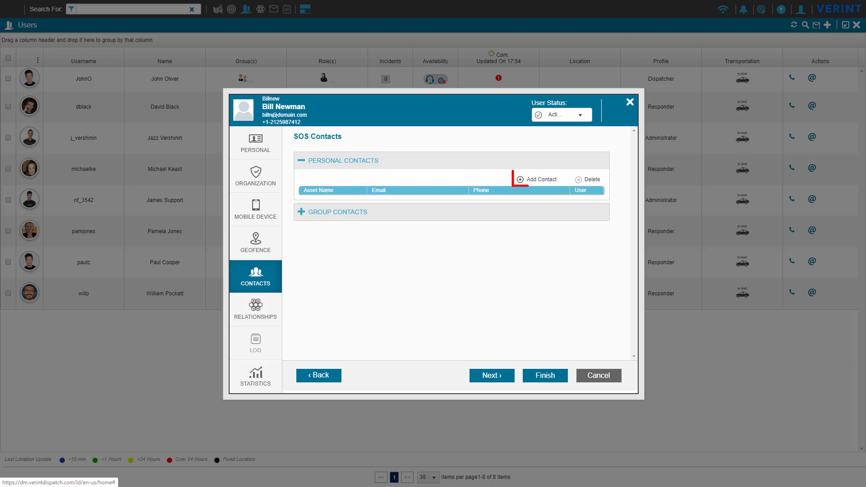
{"action": "mouse_move", "coordinate": [539, 179]}
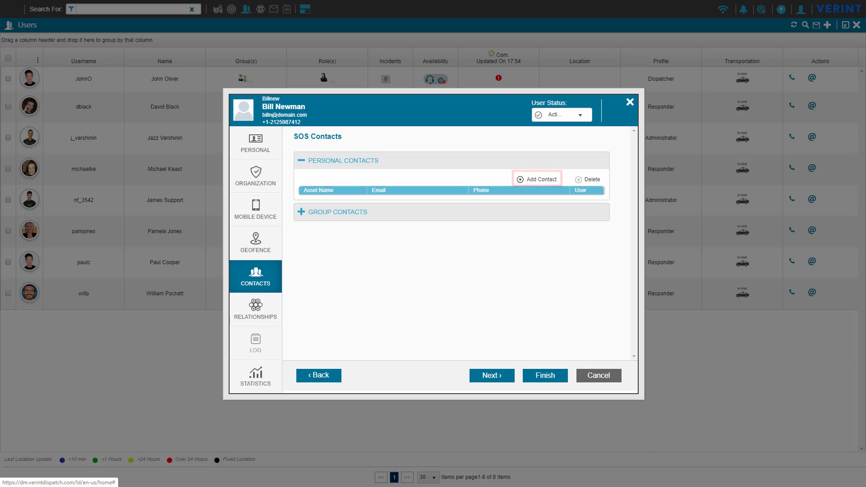
{"action": "left_click", "coordinate": [536, 178]}
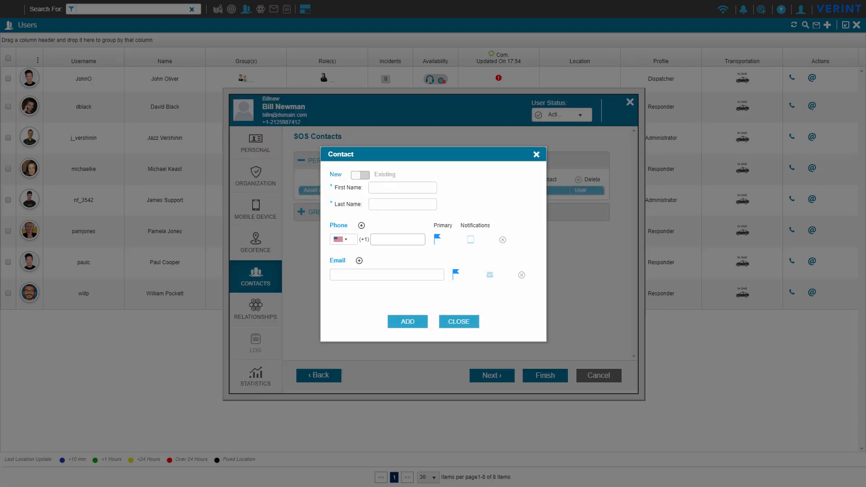
{"action": "left_click", "coordinate": [359, 175]}
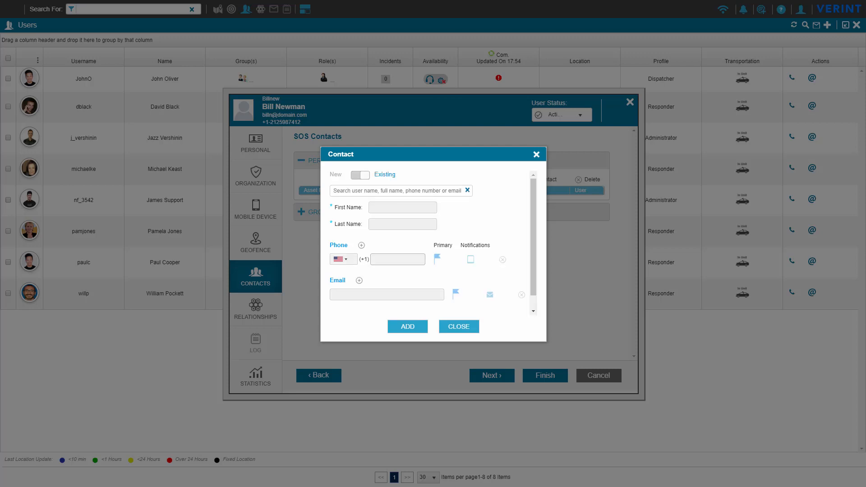
{"action": "left_click", "coordinate": [401, 190]}
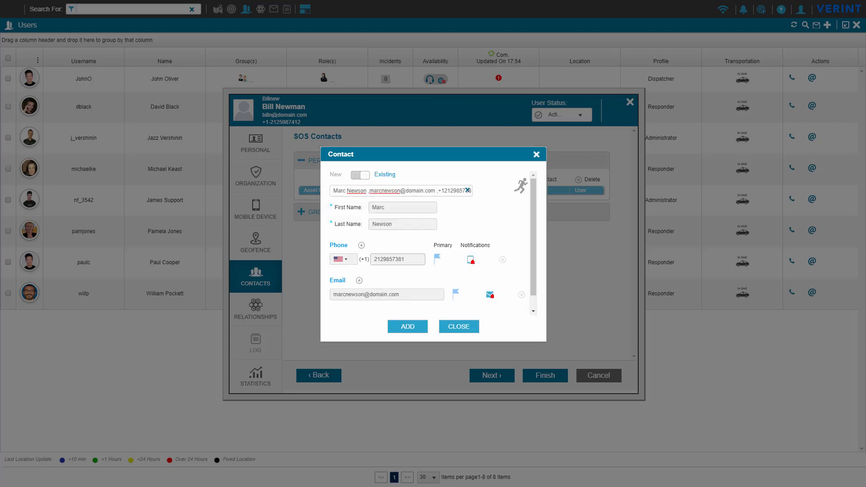
{"action": "left_click", "coordinate": [407, 326]}
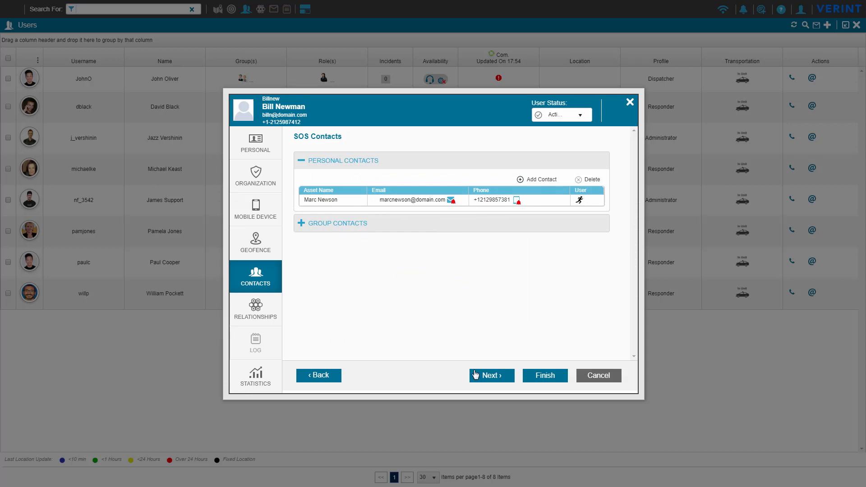
On the Relationships page, link the Fire incident type and continue to the log
{"action": "left_click", "coordinate": [254, 309]}
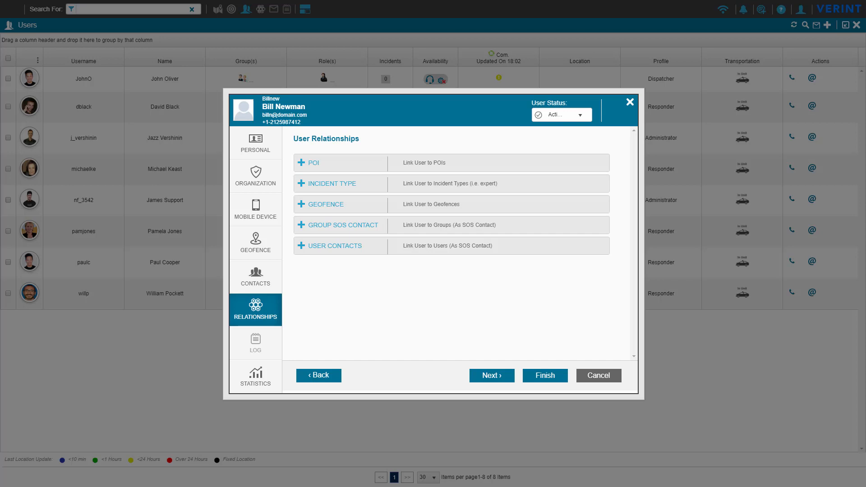
{"action": "left_click", "coordinate": [330, 184]}
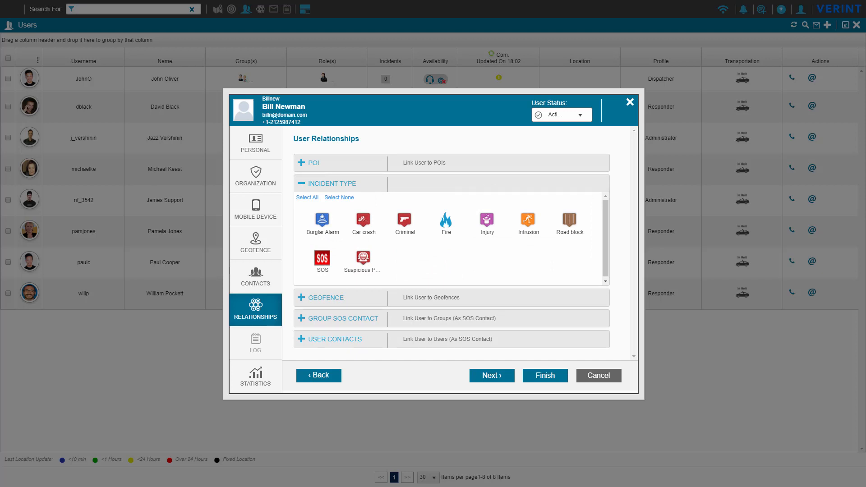
{"action": "left_click", "coordinate": [446, 221]}
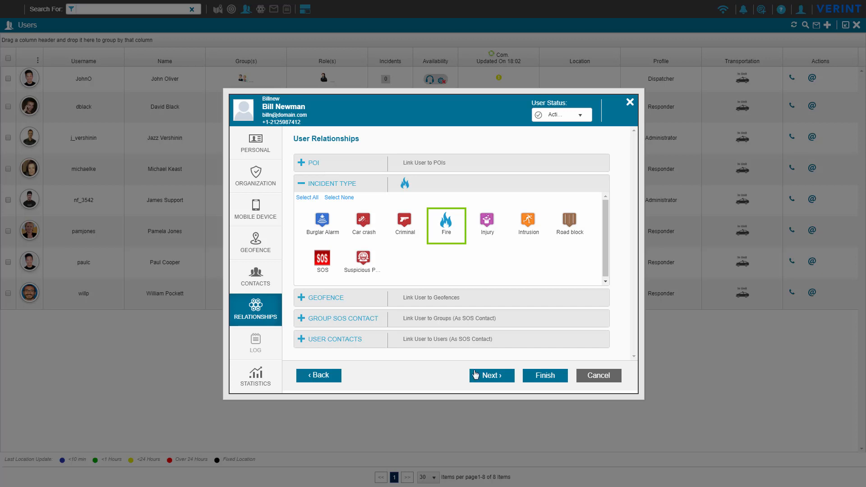
{"action": "left_click", "coordinate": [490, 374]}
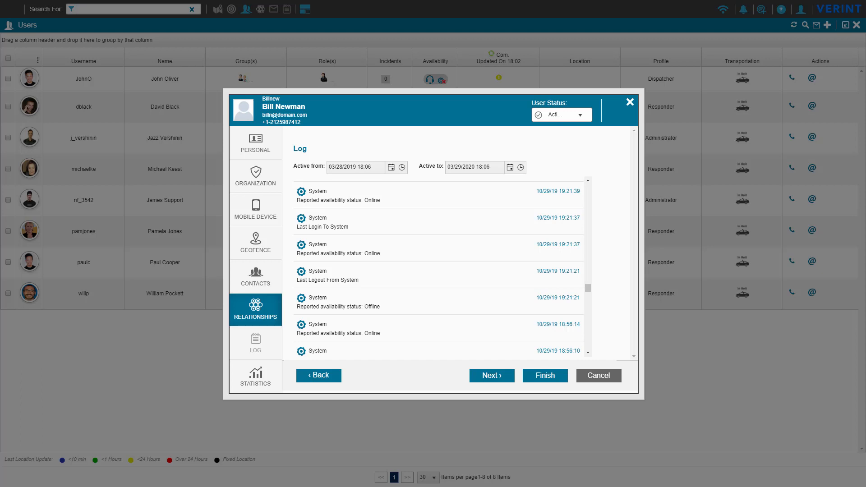
{"action": "left_click", "coordinate": [255, 376]}
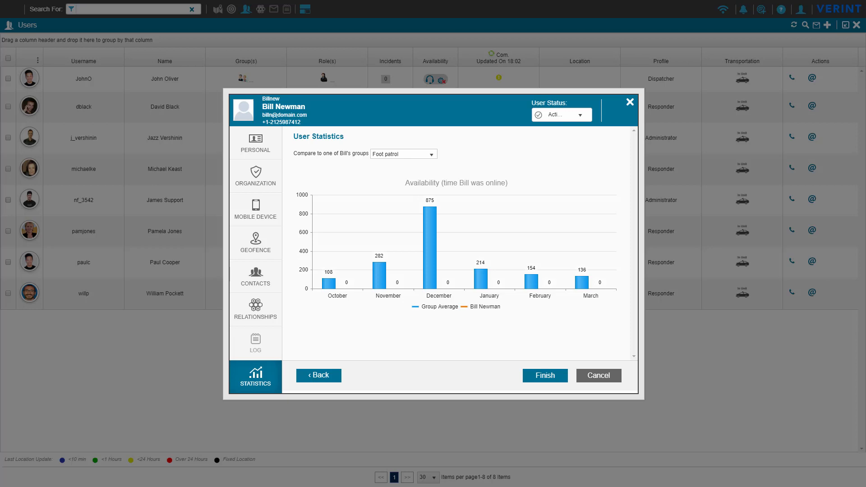
{"action": "mouse_move", "coordinate": [528, 376]}
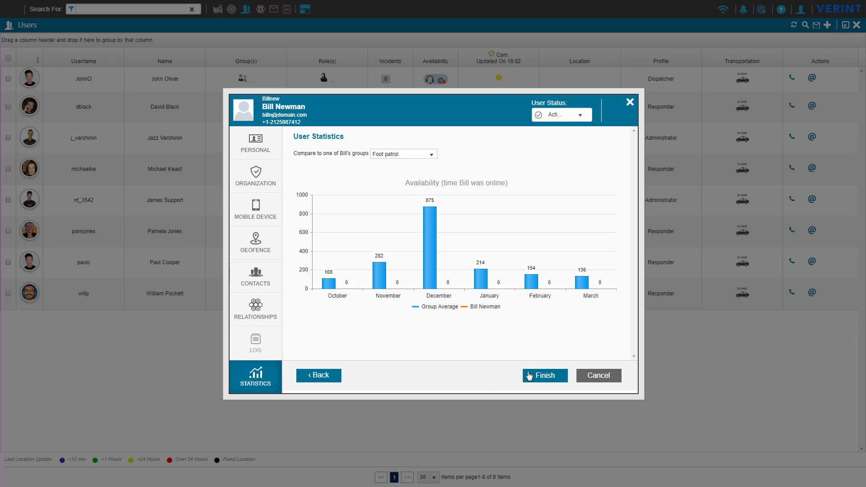
{"action": "left_click", "coordinate": [544, 375]}
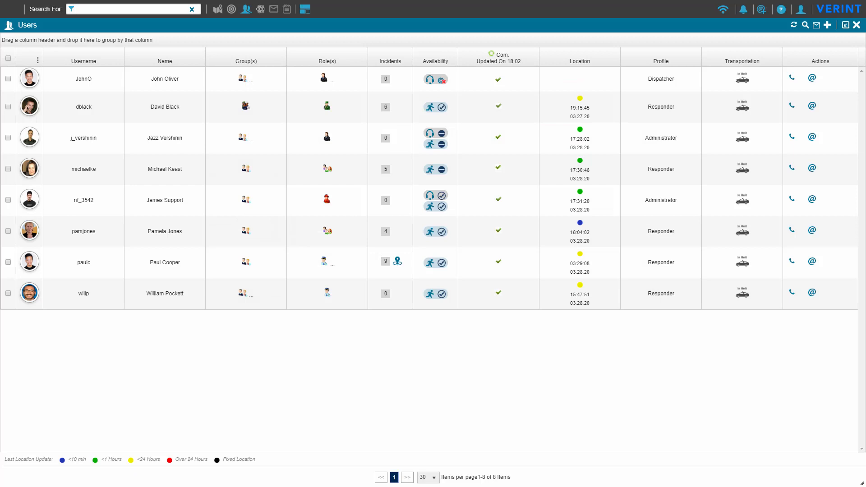
{"action": "mouse_move", "coordinate": [32, 86]}
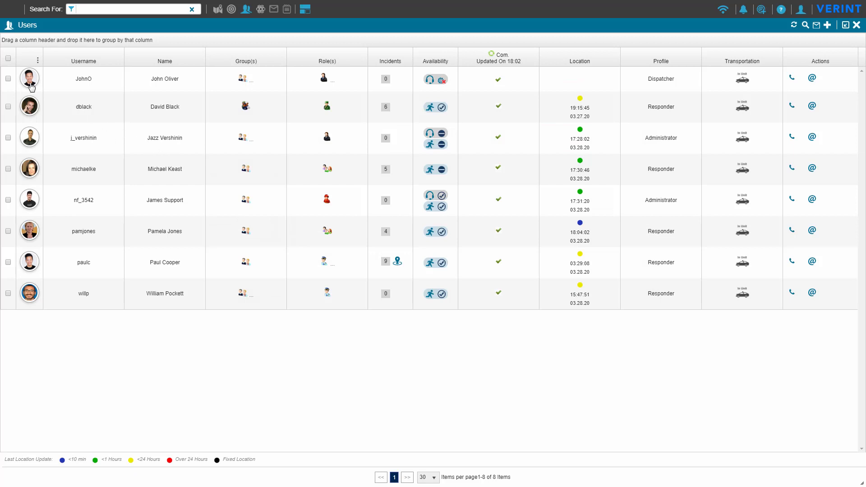